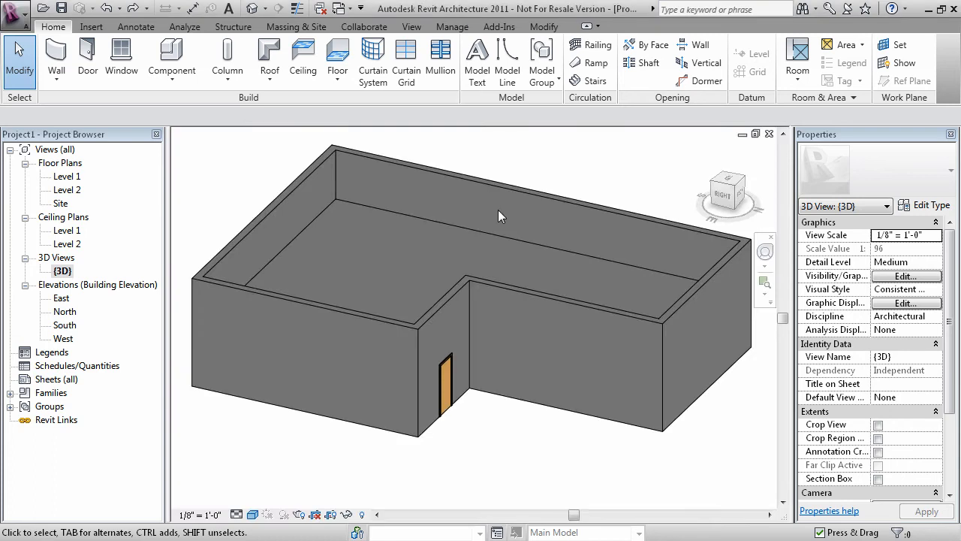
mouse_move(498, 228)
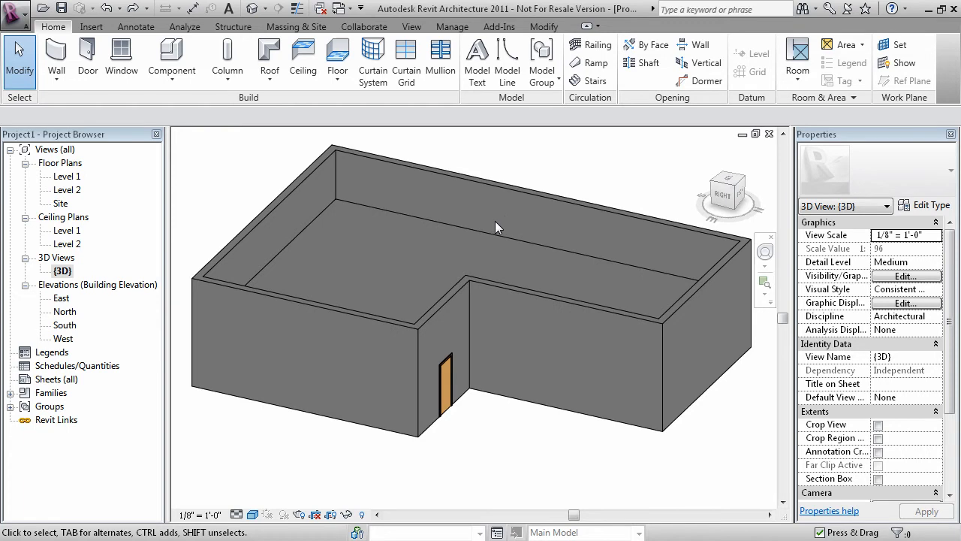
mouse_move(492, 458)
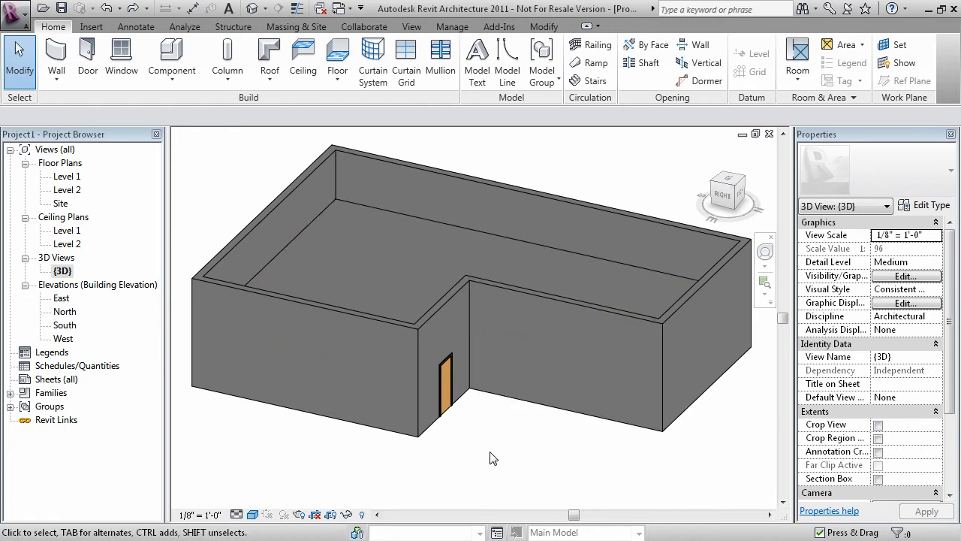
mouse_move(496, 452)
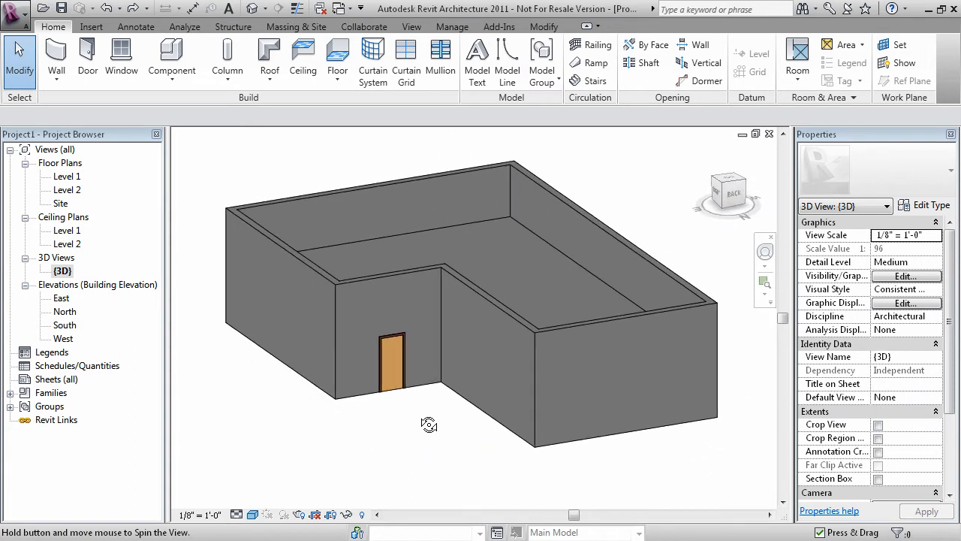
mouse_move(407, 398)
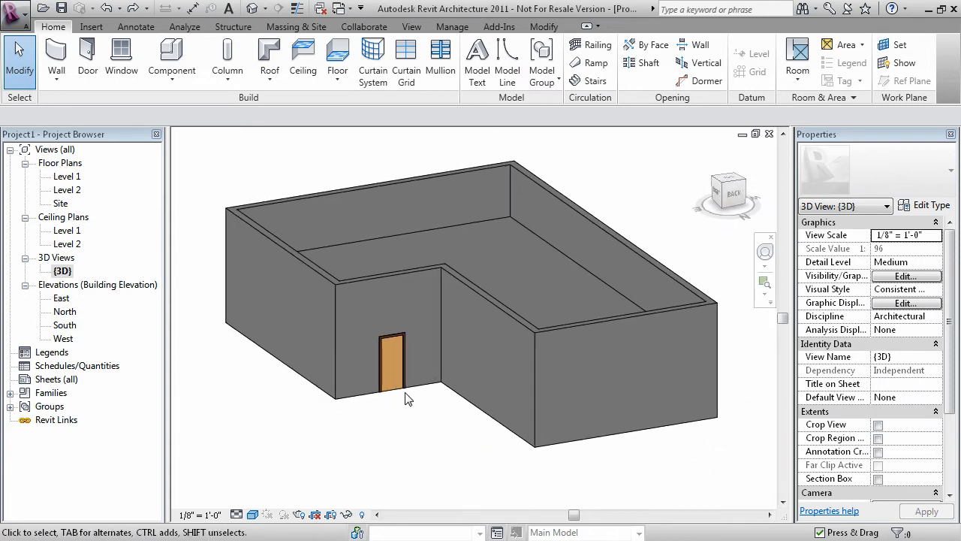
- Select the existing Single-Flush 36" x 84" door in the wall
left_click(390, 364)
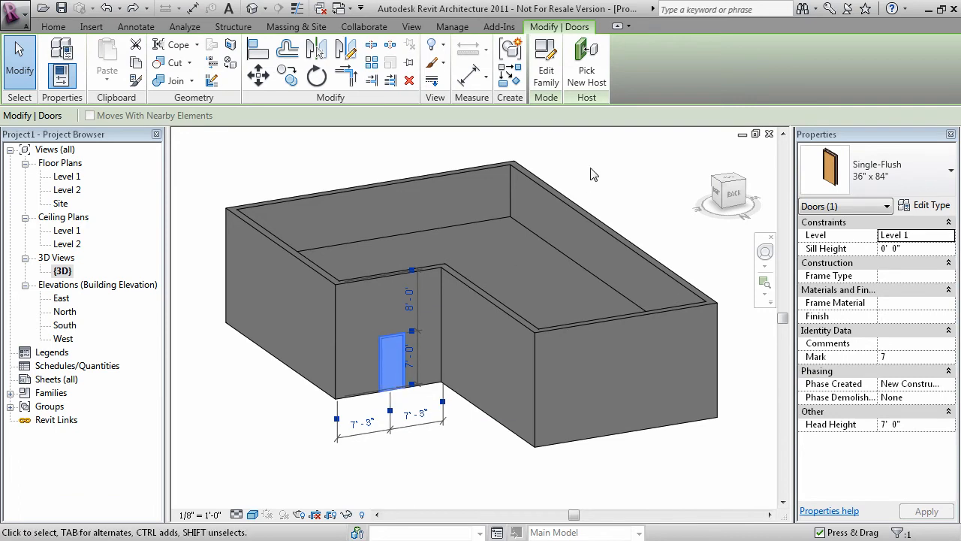
mouse_move(554, 34)
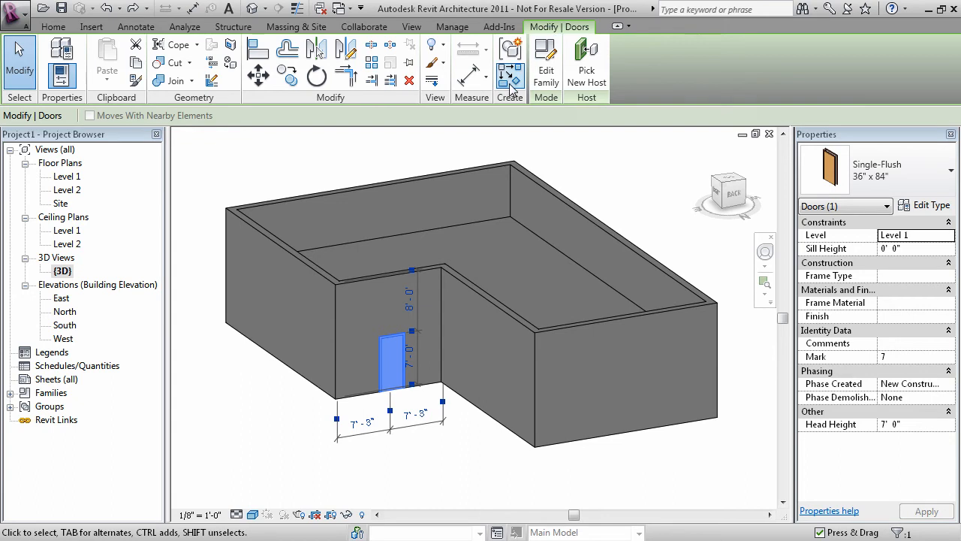
mouse_move(510, 78)
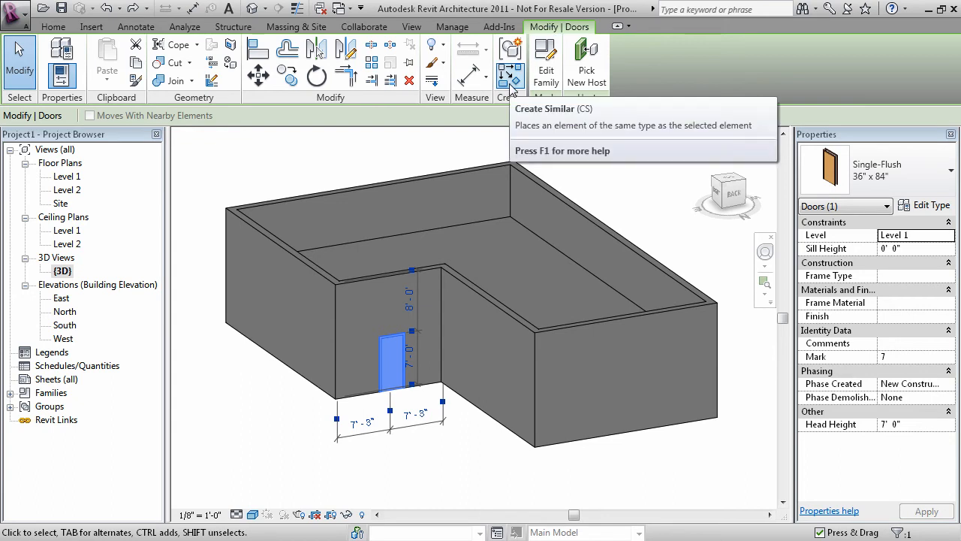
mouse_move(510, 78)
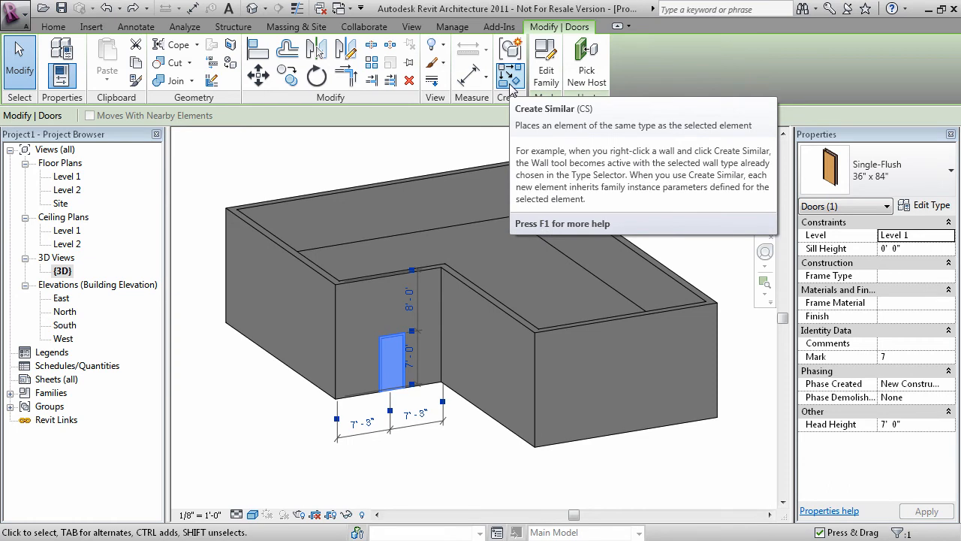
- Use Create Similar to begin placing another Single-Flush 36" x 84" door
left_click(508, 76)
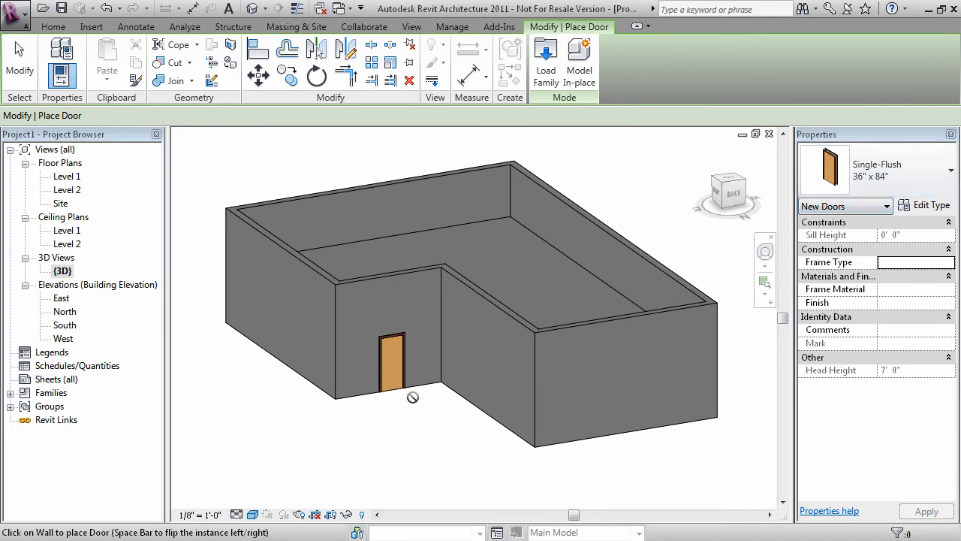
mouse_move(475, 383)
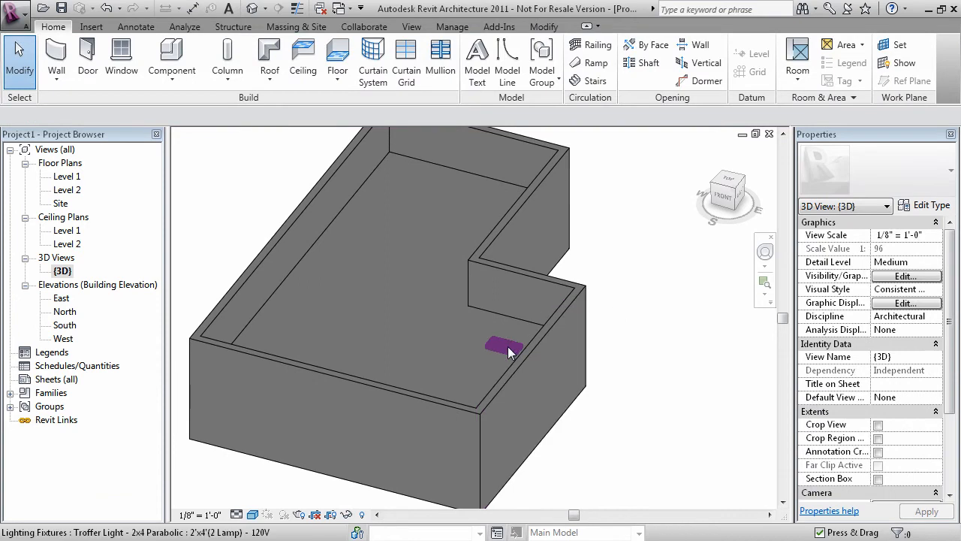
- Select the 2x4 parabolic troffer light fixture on Level 1
left_click(501, 345)
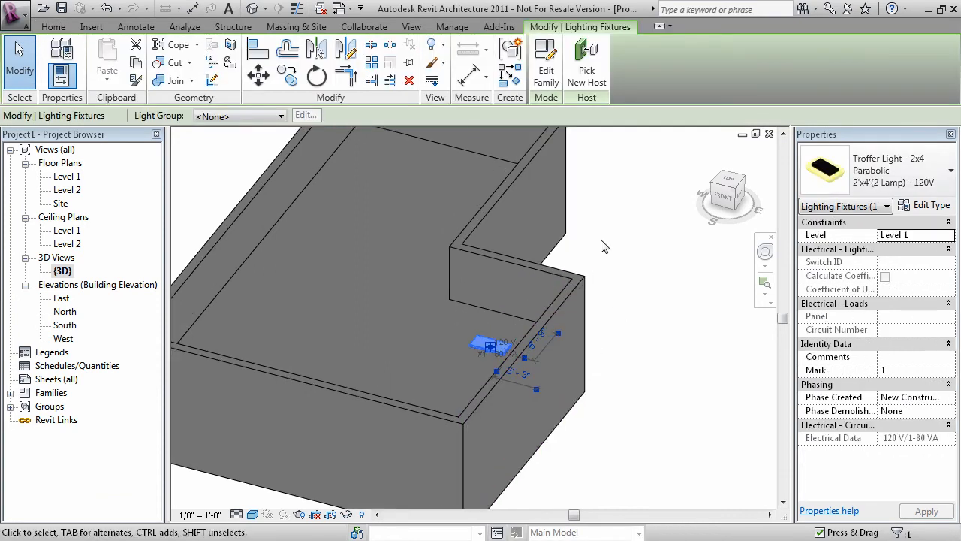
mouse_move(520, 83)
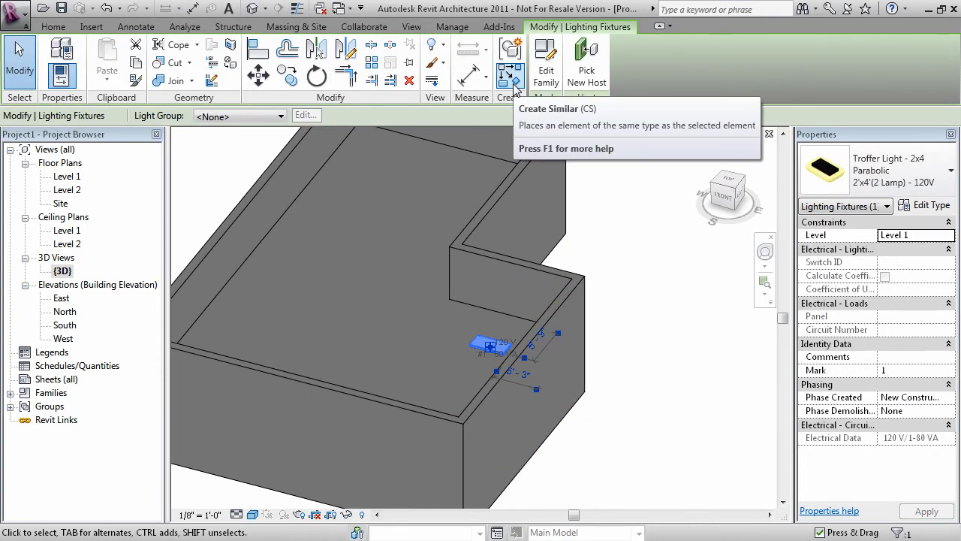